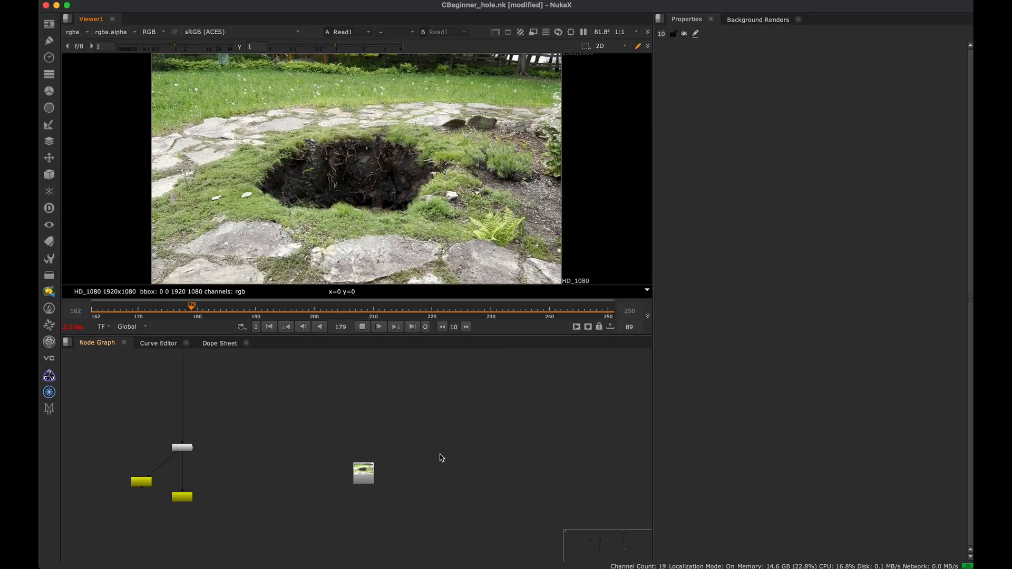
Scrub back and forth through the shot in the NukeX viewer and stop playback
drag(192, 305, 467, 305)
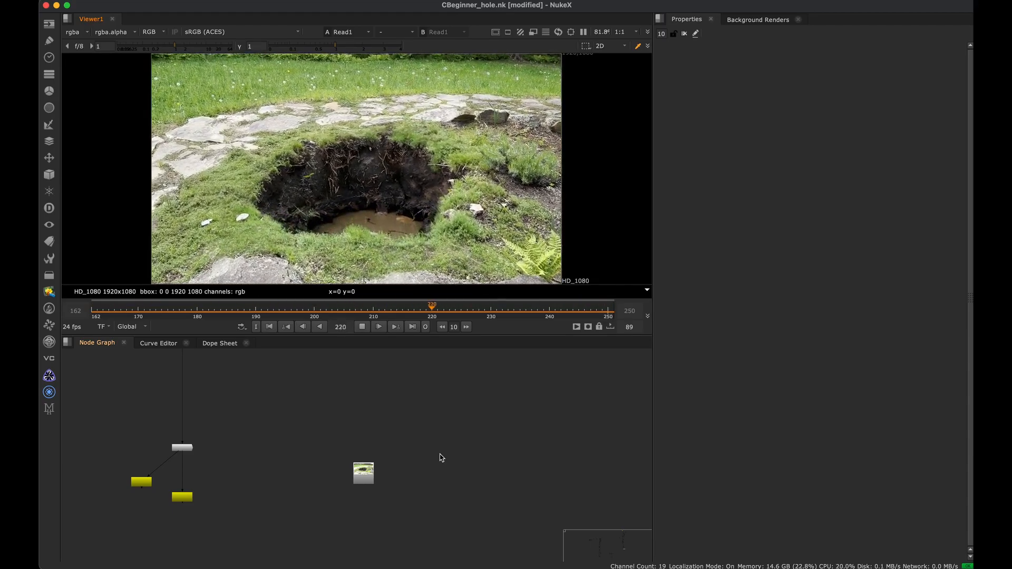
drag(431, 304, 191, 304)
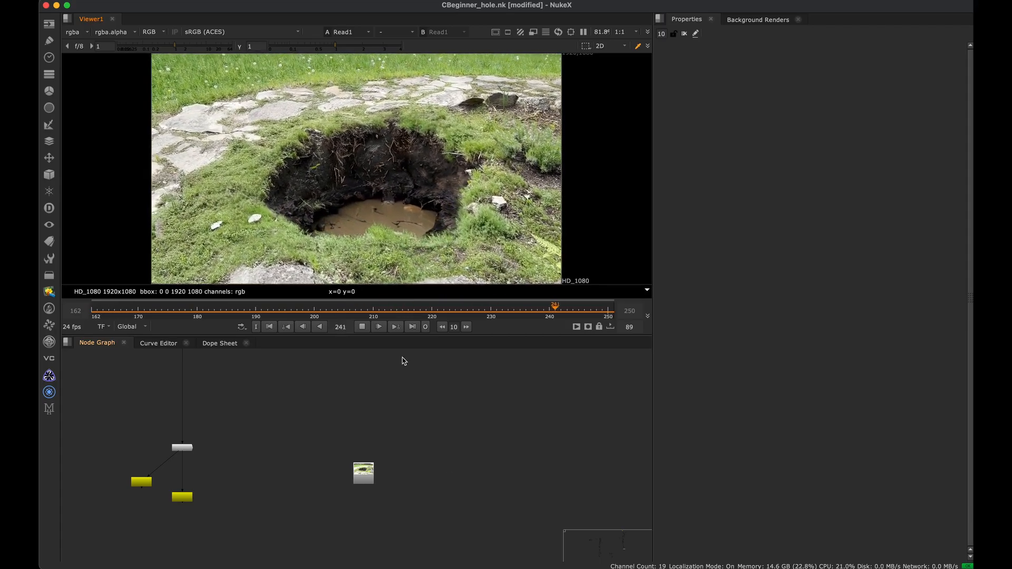
click(360, 327)
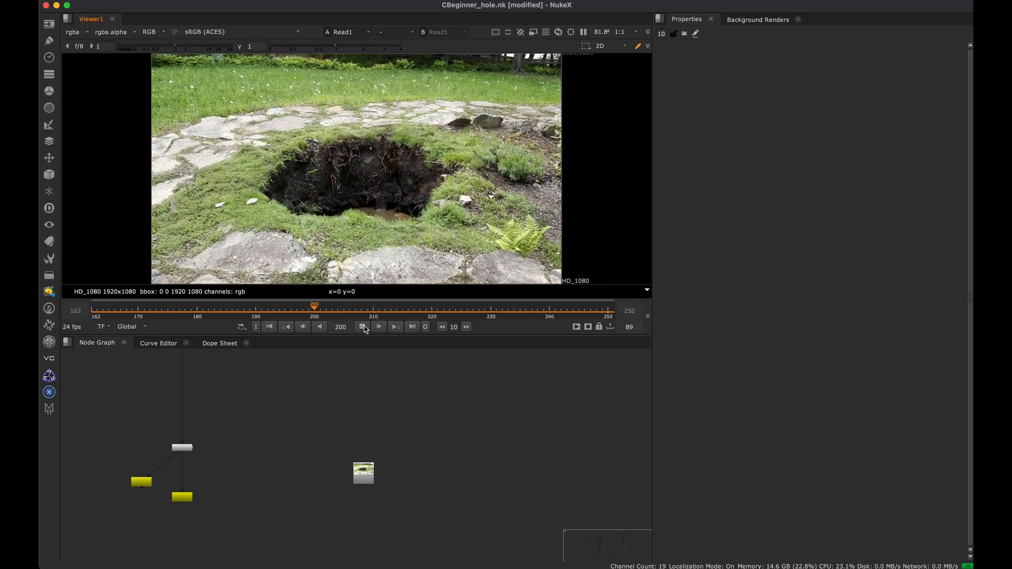
click(364, 327)
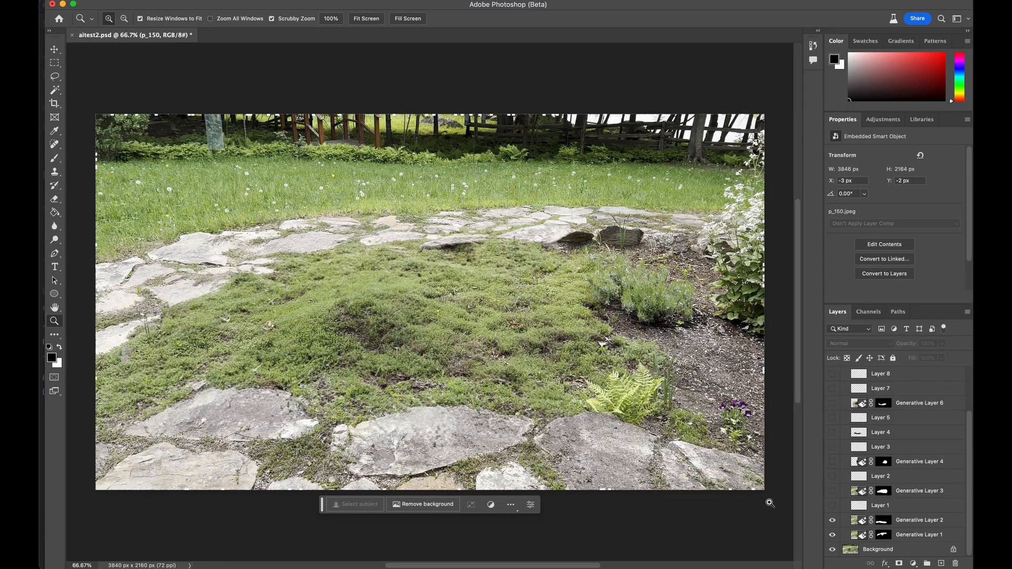
mouse_move(617, 280)
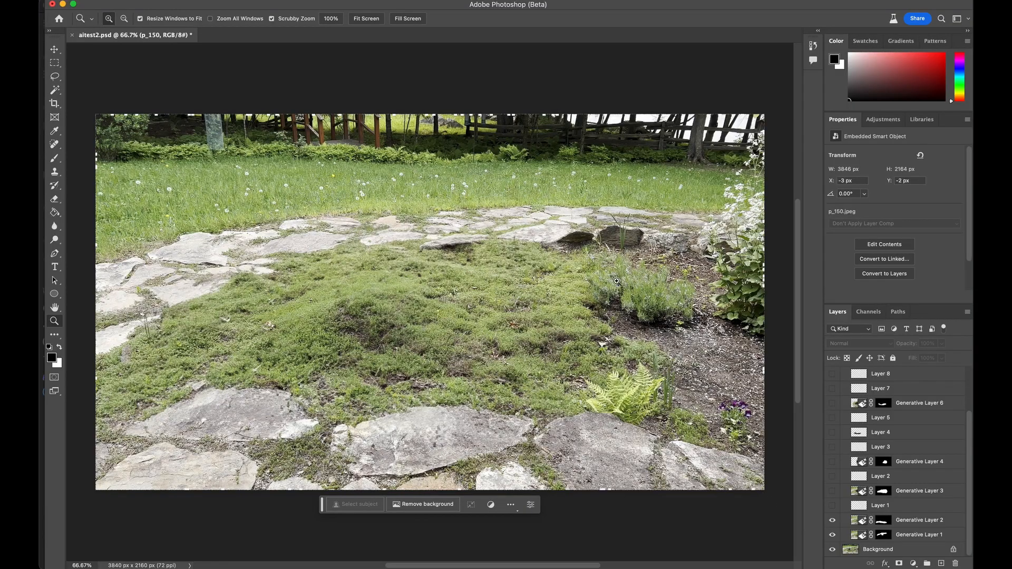
mouse_move(428, 370)
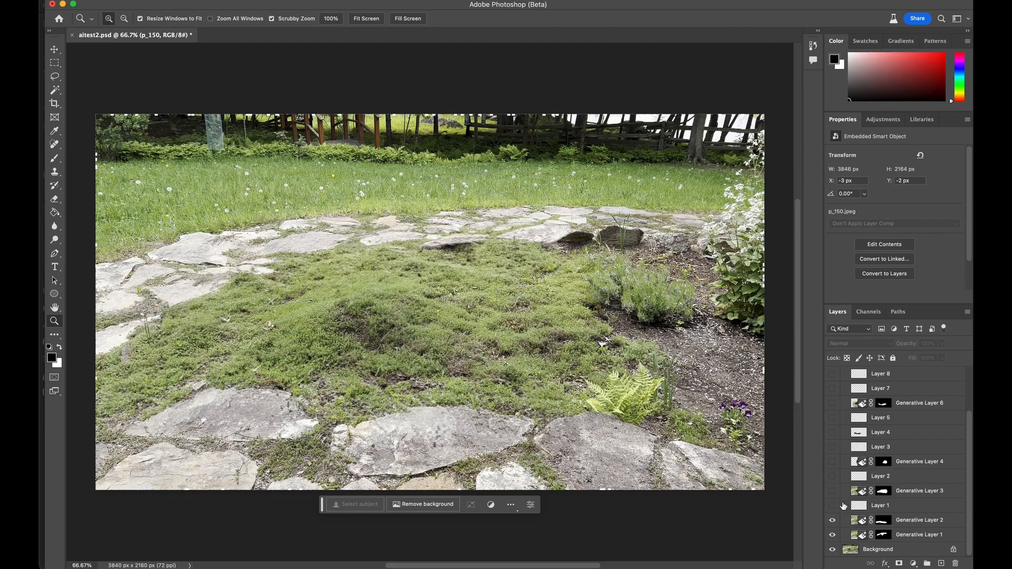
mouse_move(833, 512)
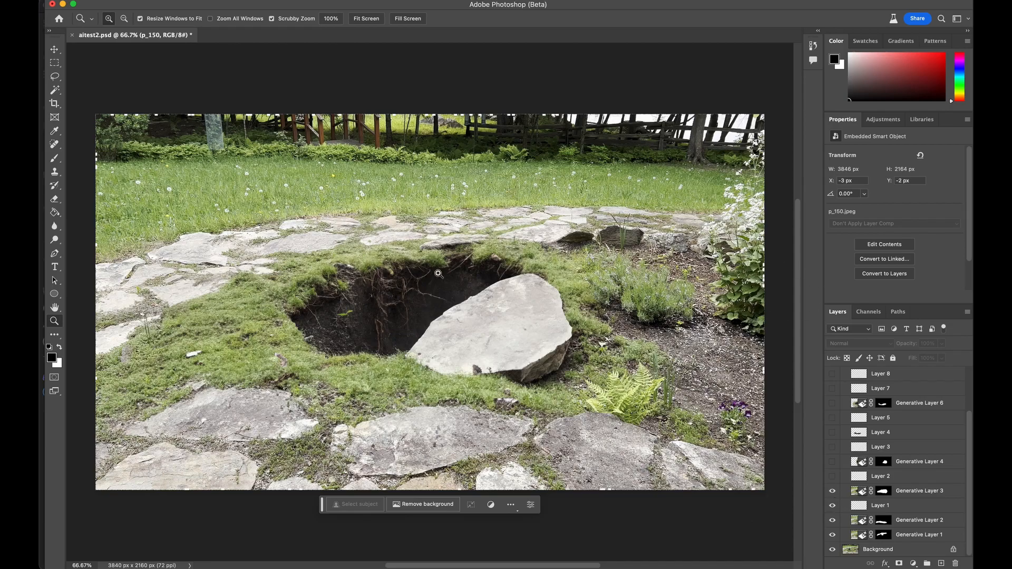
Select Generative Layer 3 to read its prompt, then show the Generative Layer 6 hole version
click(879, 476)
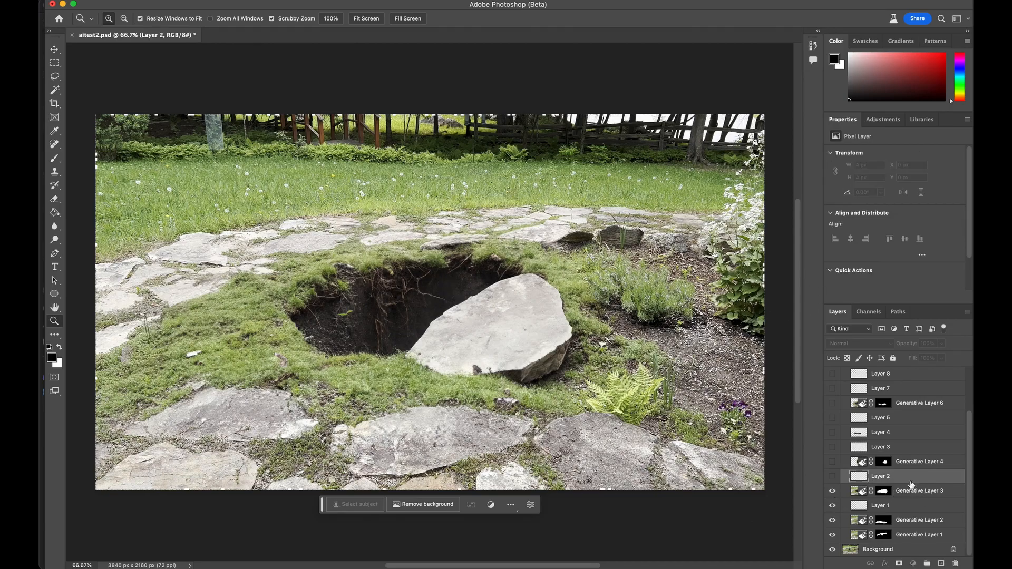
click(920, 490)
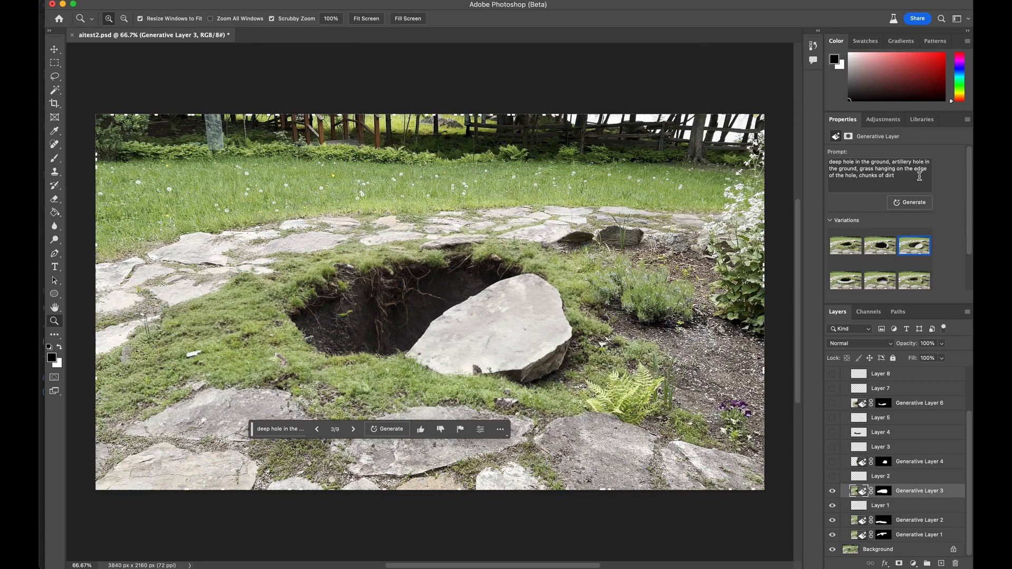
mouse_move(527, 322)
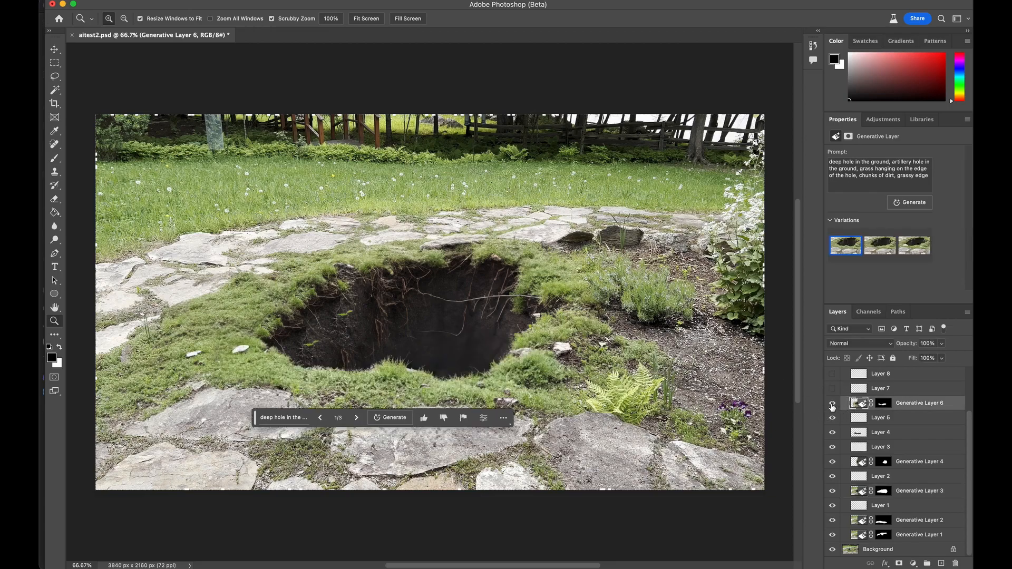
click(833, 405)
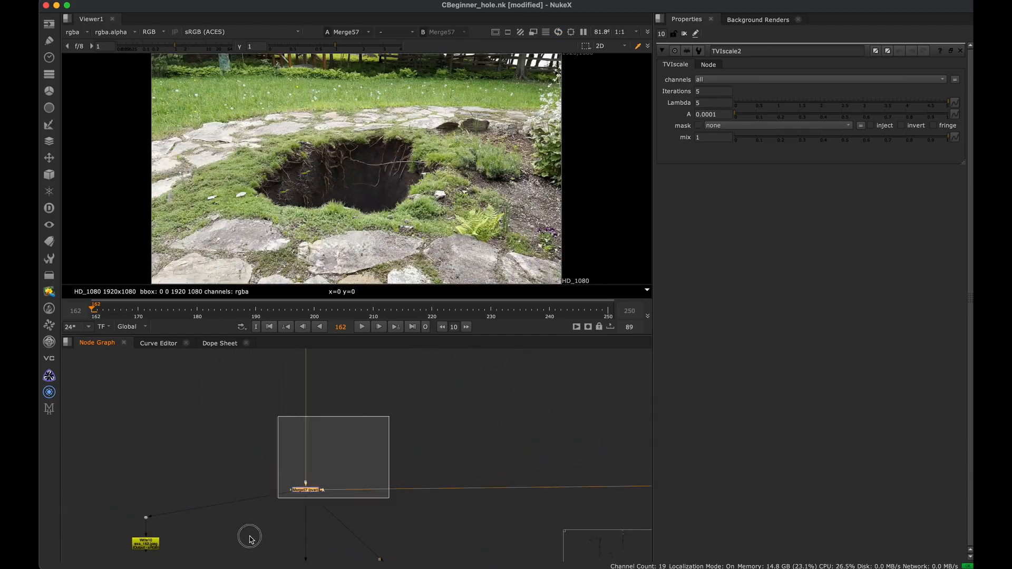
Play and stop the composited shot, then jump near its start and end to inspect frames
click(360, 327)
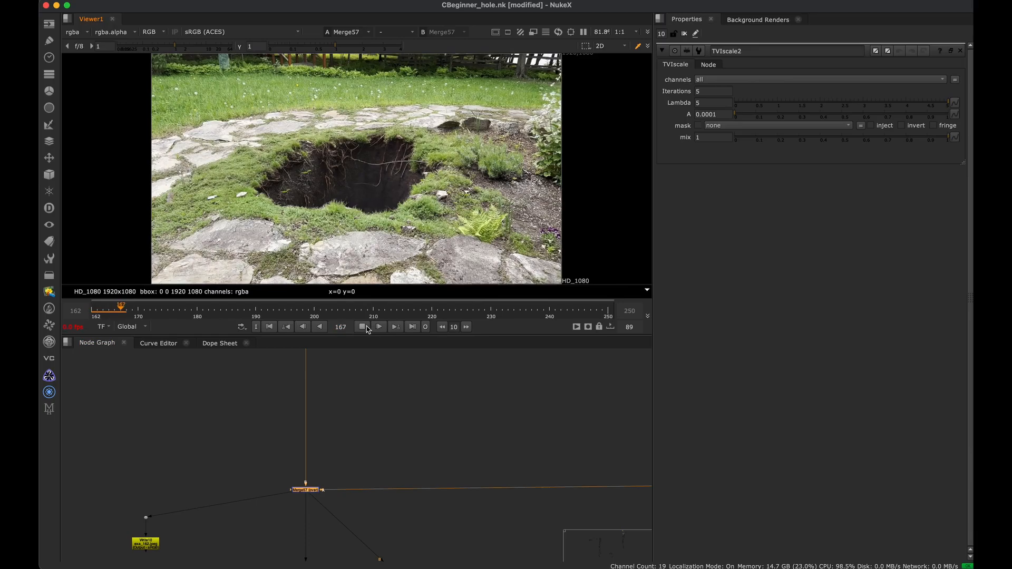
click(361, 327)
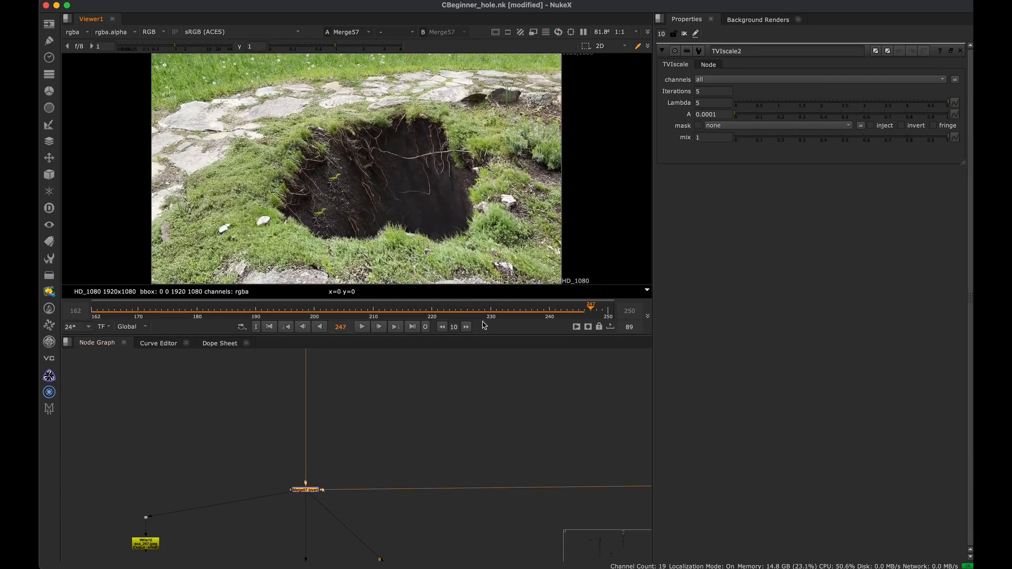
drag(590, 307, 520, 307)
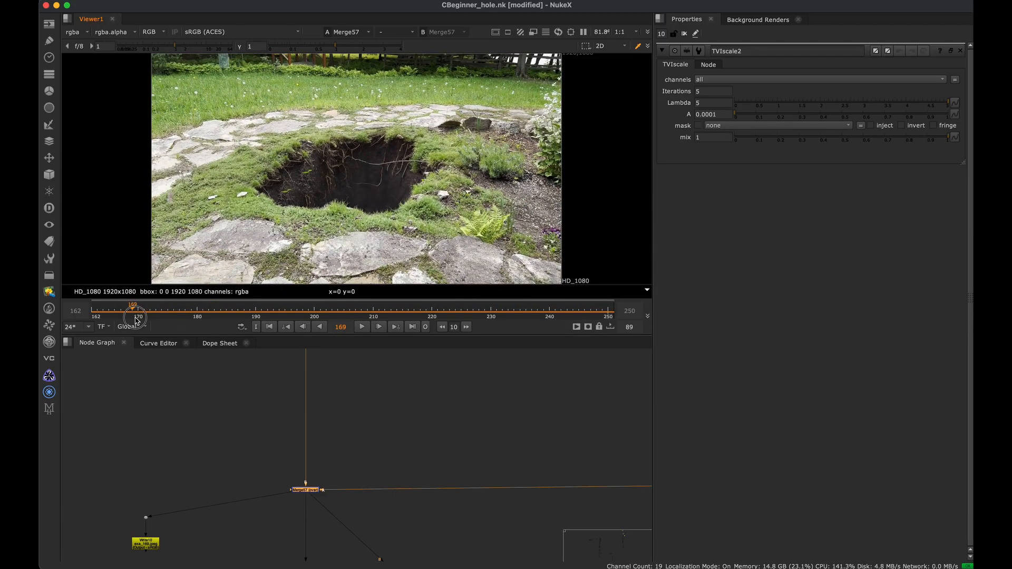
drag(133, 307, 426, 307)
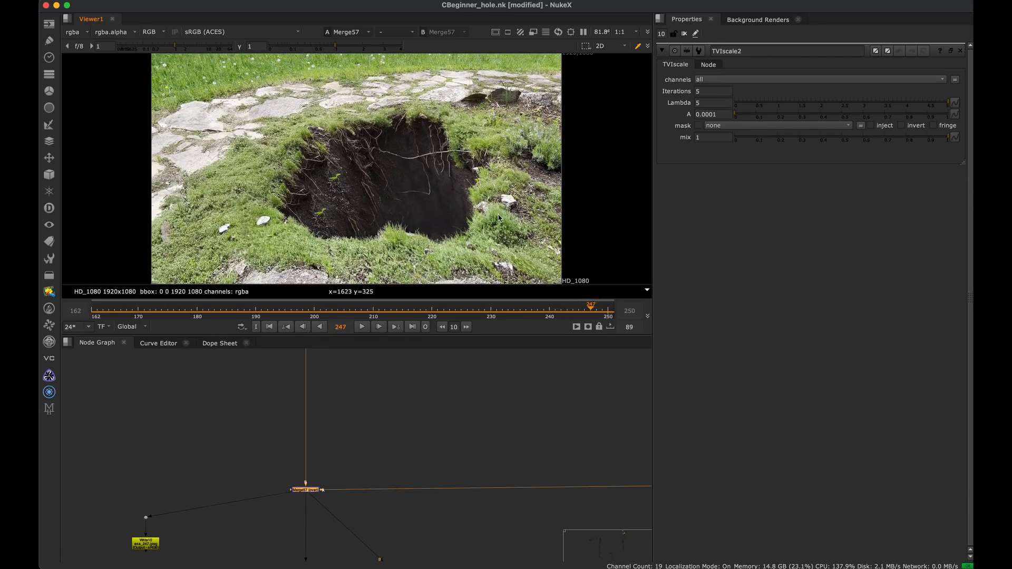
mouse_move(470, 199)
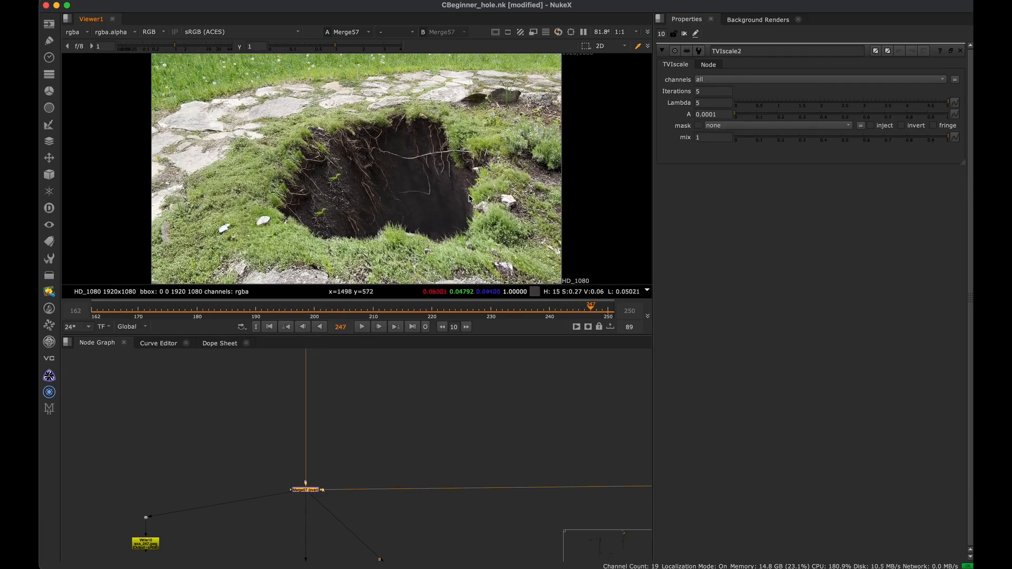
mouse_move(469, 209)
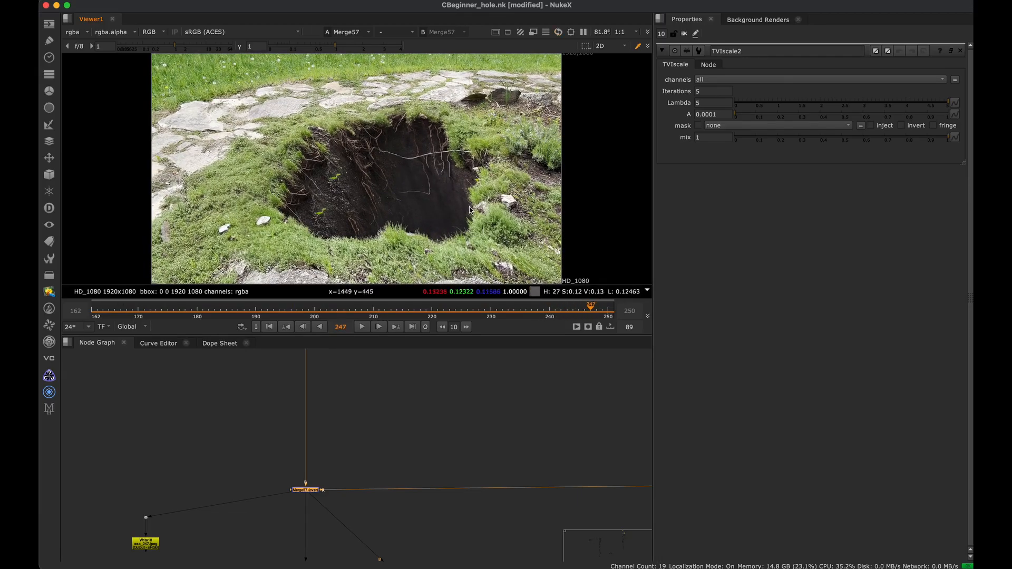
mouse_move(425, 214)
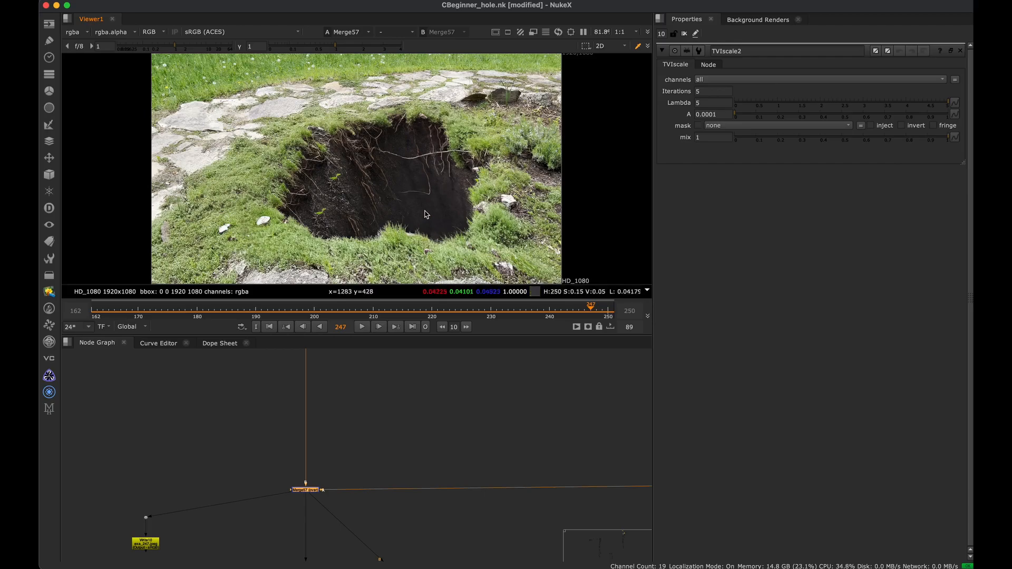
mouse_move(494, 274)
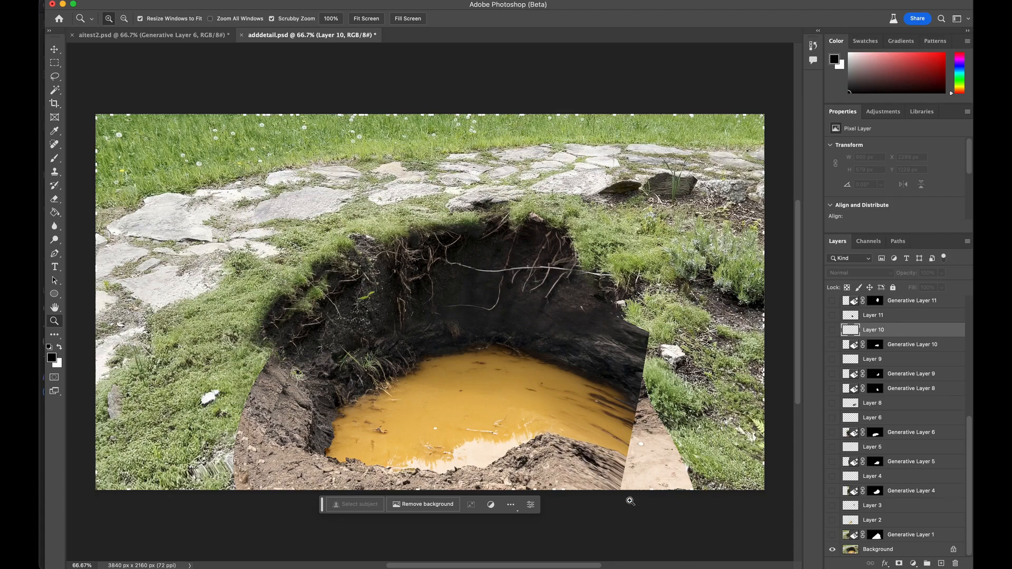
mouse_move(571, 354)
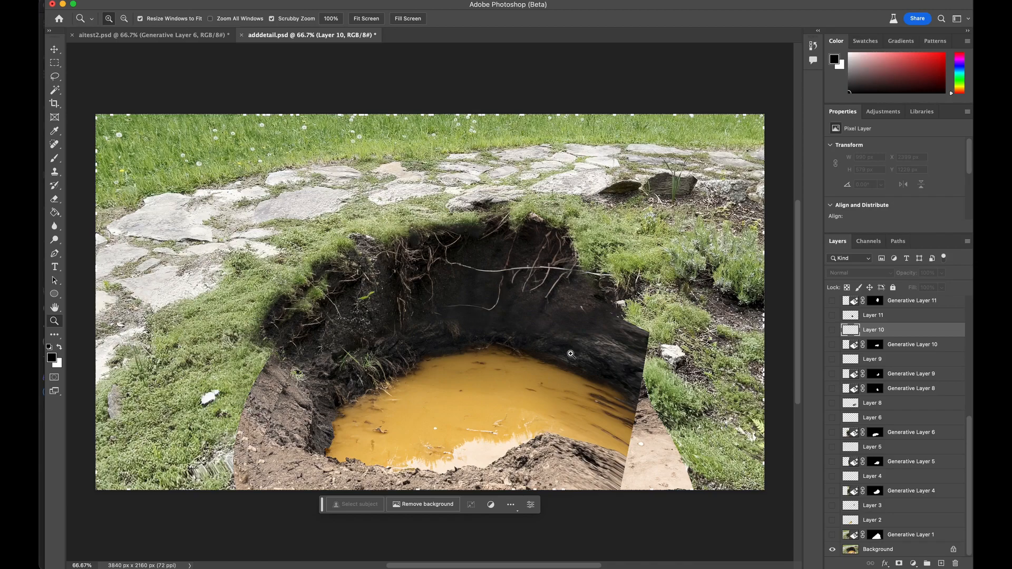
mouse_move(575, 300)
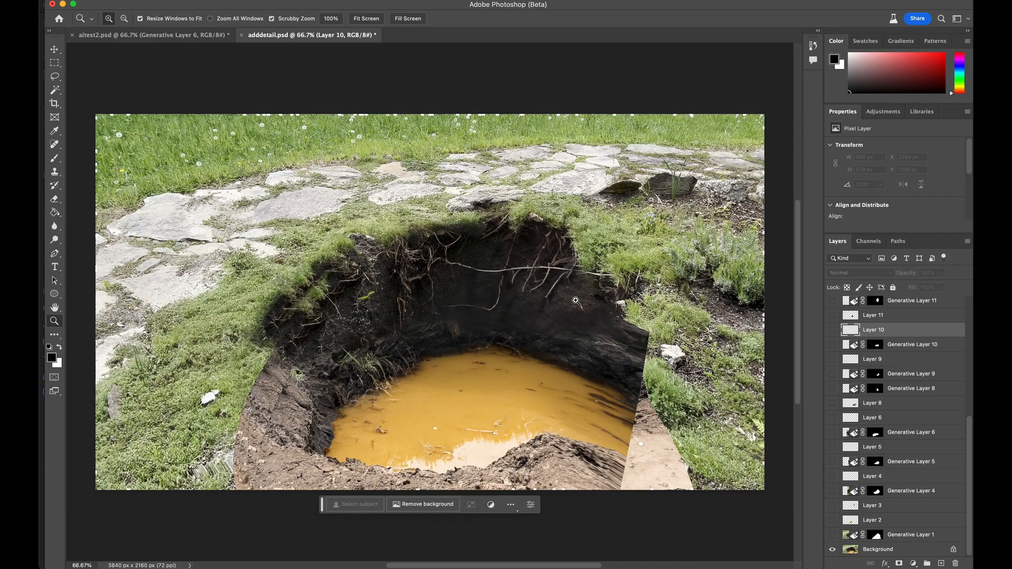
mouse_move(540, 390)
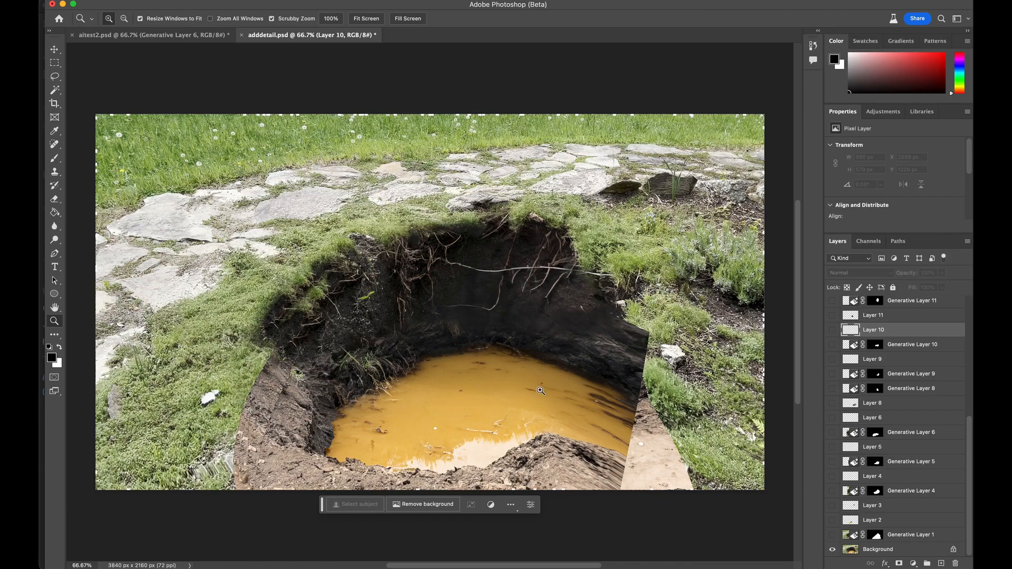
mouse_move(545, 309)
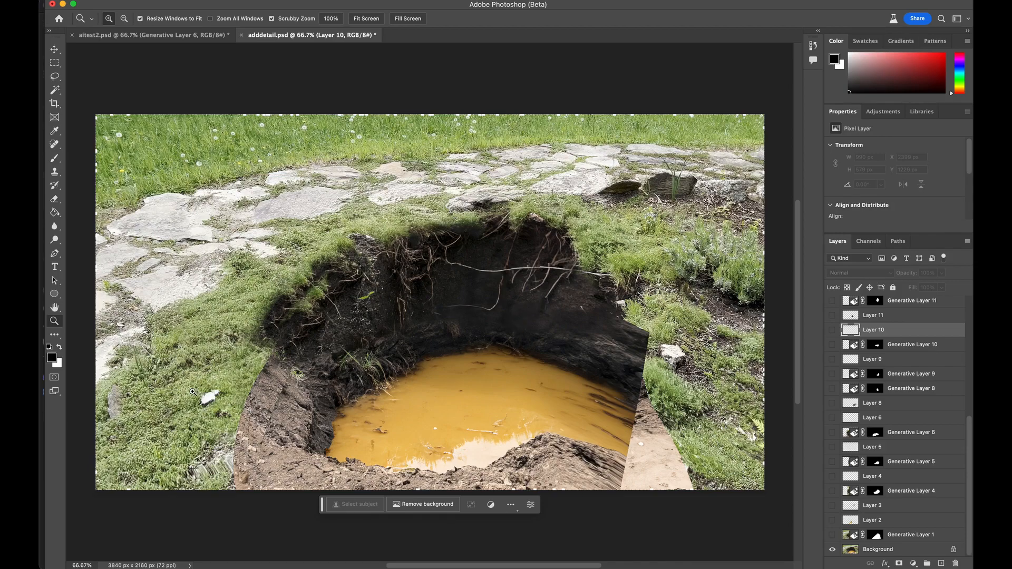
mouse_move(768, 337)
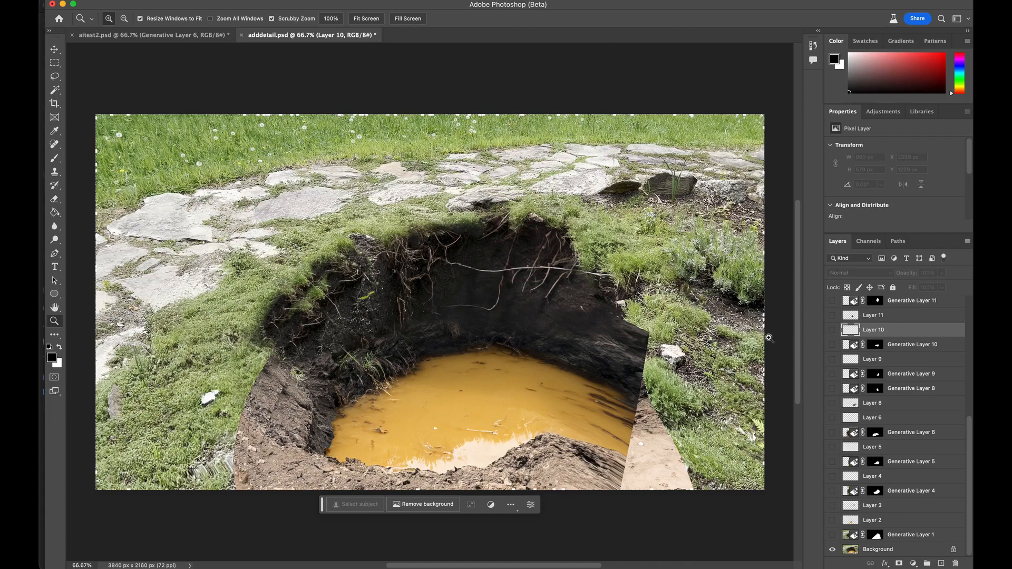
mouse_move(670, 420)
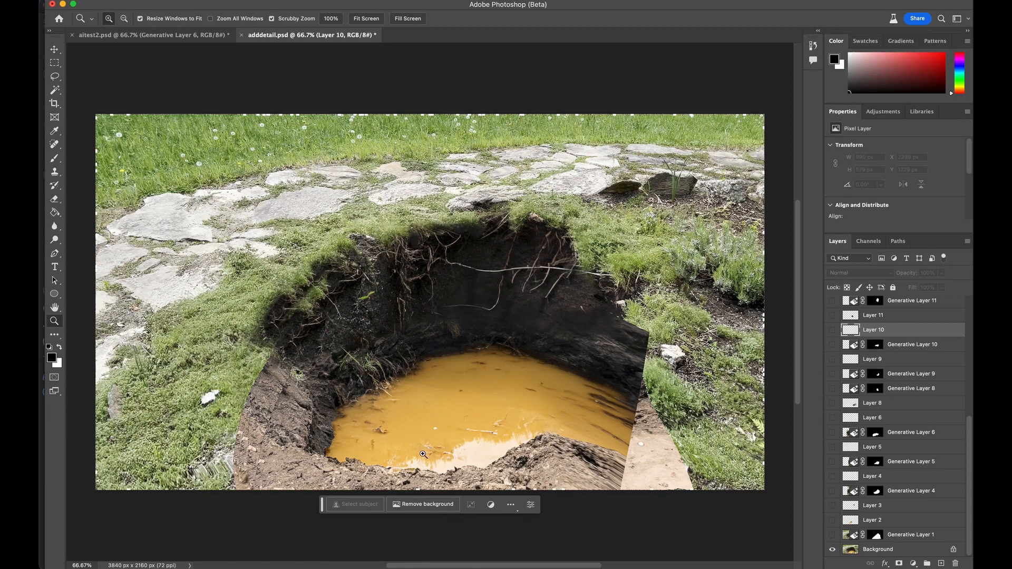
mouse_move(798, 481)
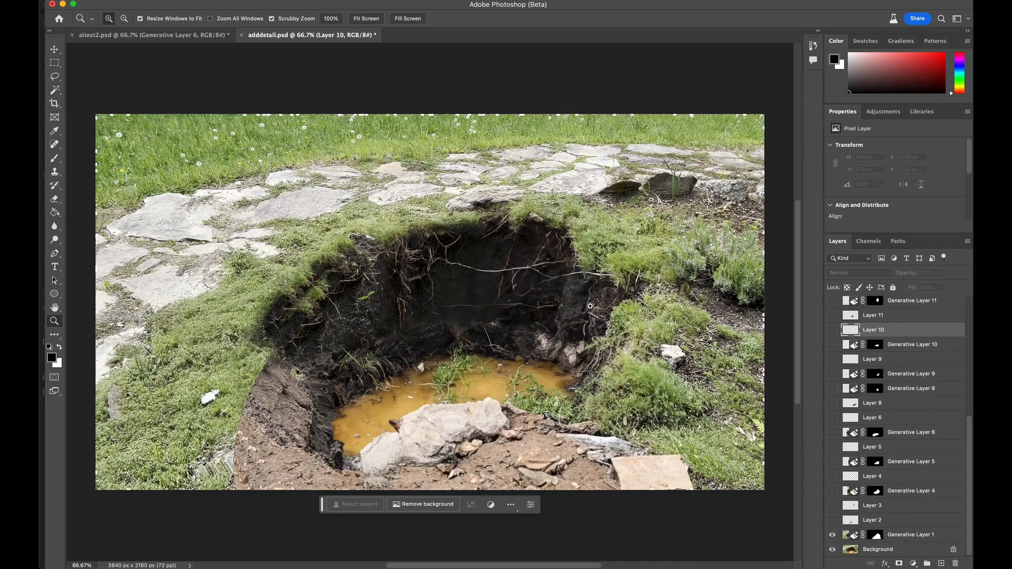
mouse_move(703, 418)
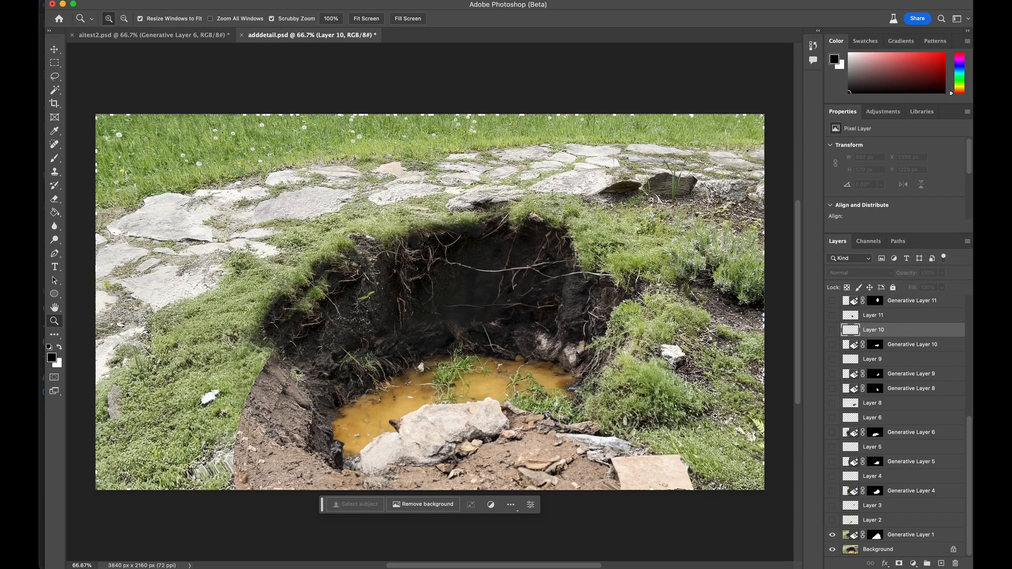
mouse_move(836, 524)
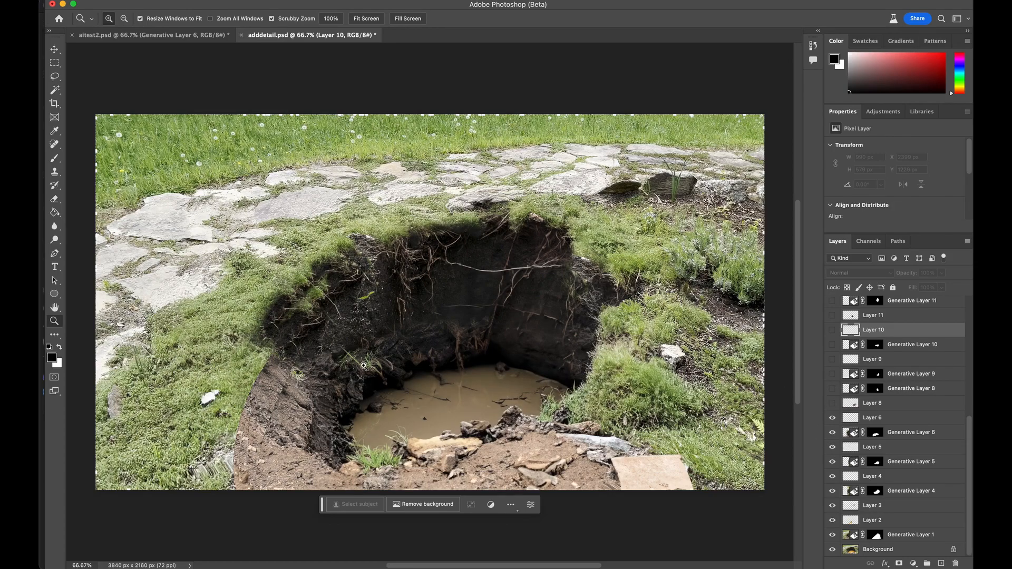
mouse_move(292, 405)
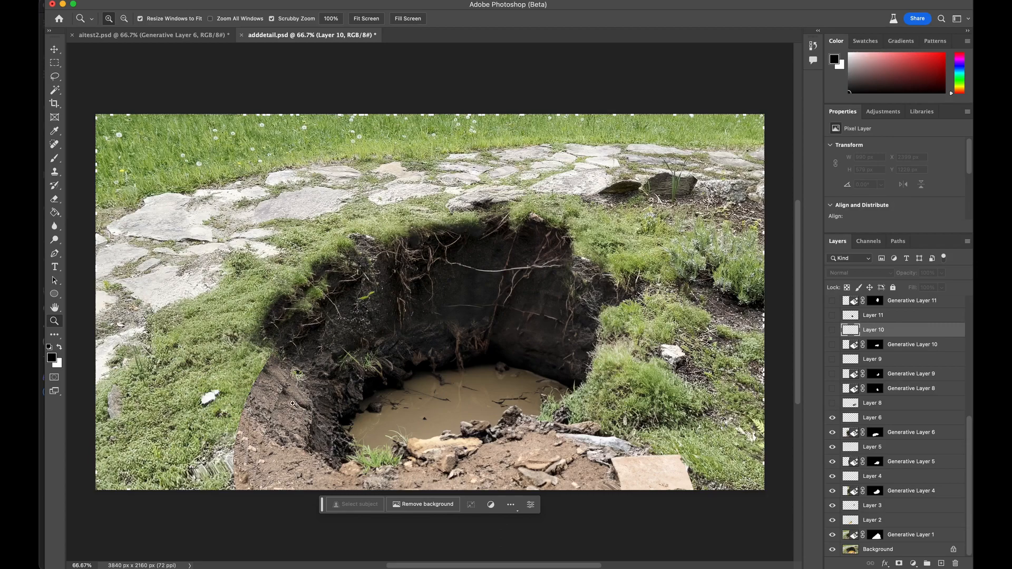
mouse_move(627, 350)
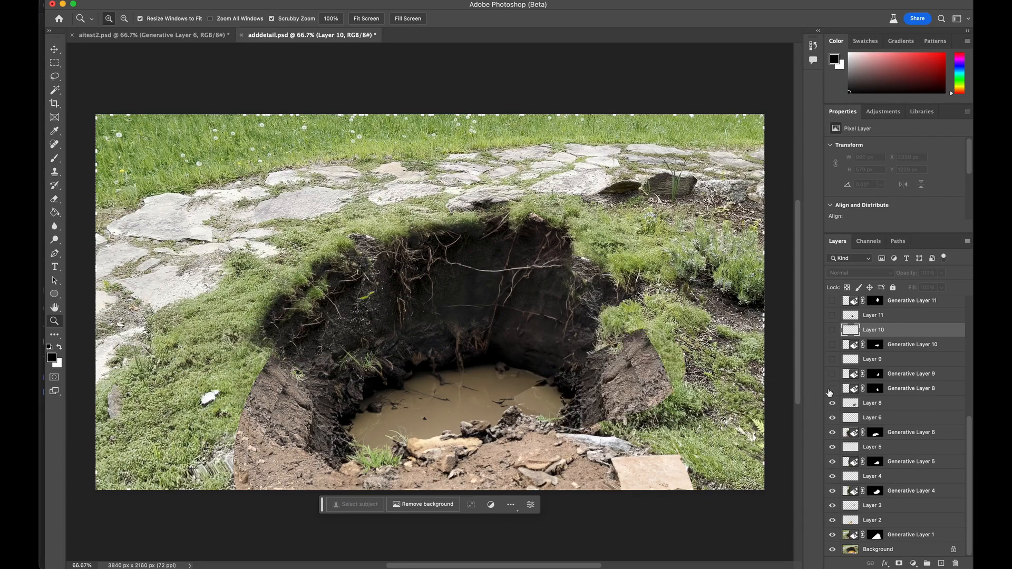
Show another generated dirt-and-roots layer on the hole walls
click(833, 374)
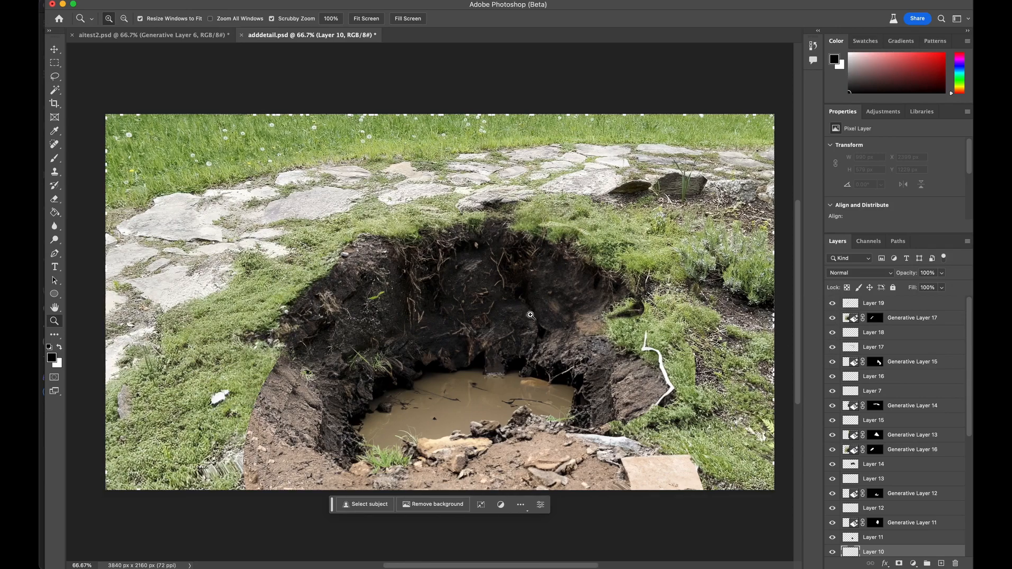
mouse_move(375, 342)
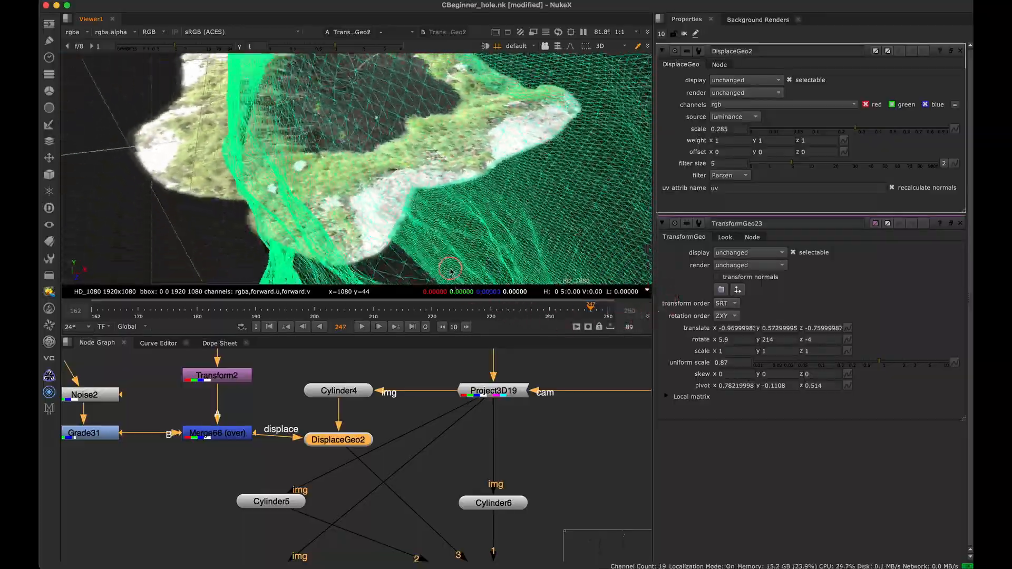
Orbit the 3D view around the cylinder hole geometry
drag(452, 268, 450, 206)
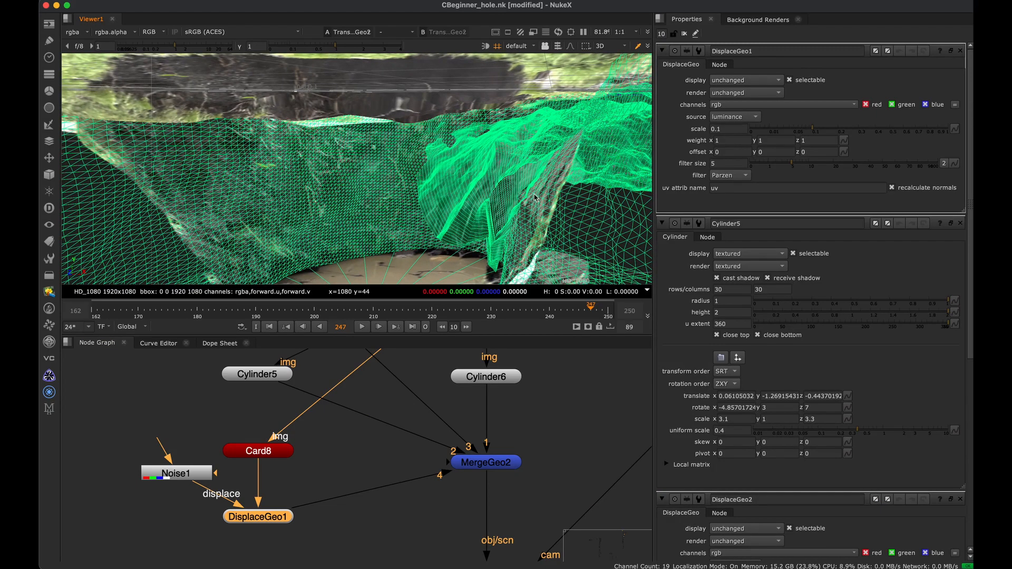
mouse_move(453, 226)
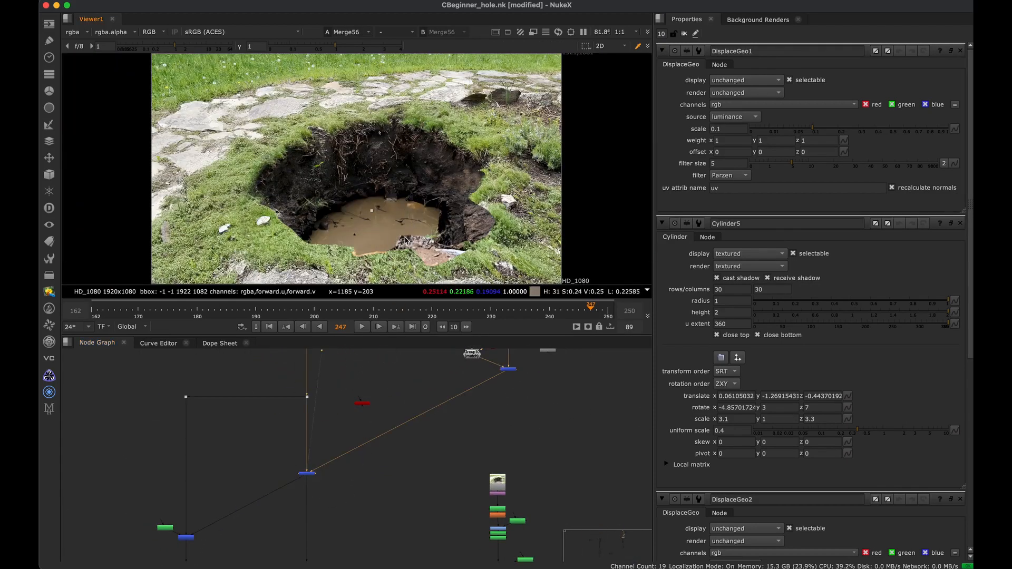
View the Premult21 output showing the stone path and grassy ring around the hole
click(307, 473)
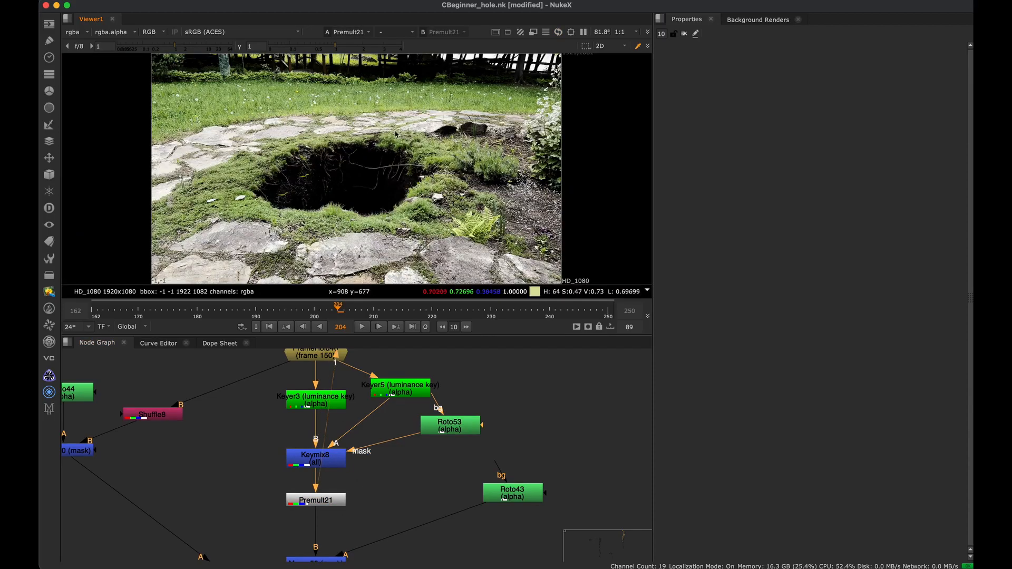
mouse_move(368, 291)
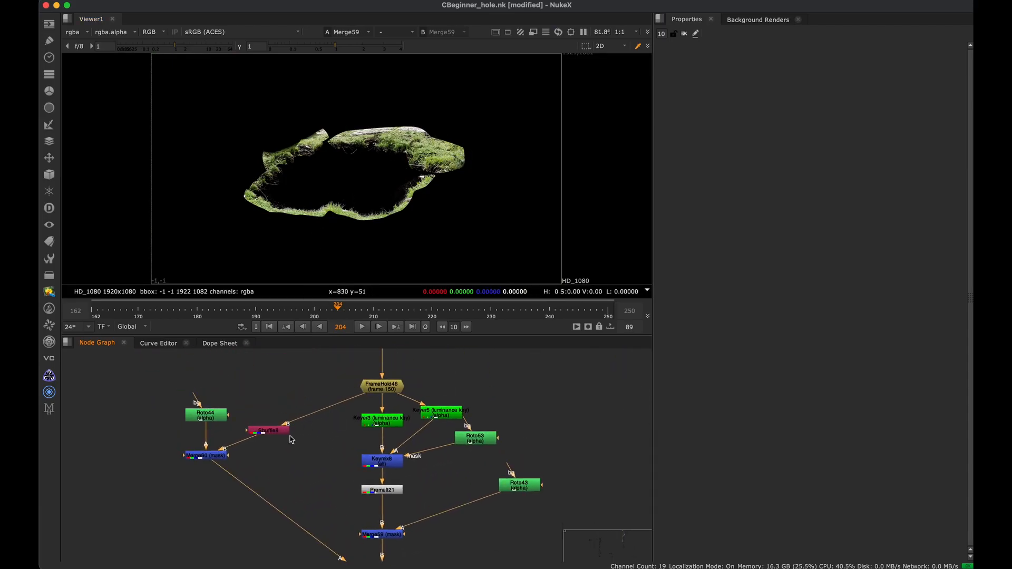
View the merged and premultiplied nodes isolating the grassy rim on black
click(268, 430)
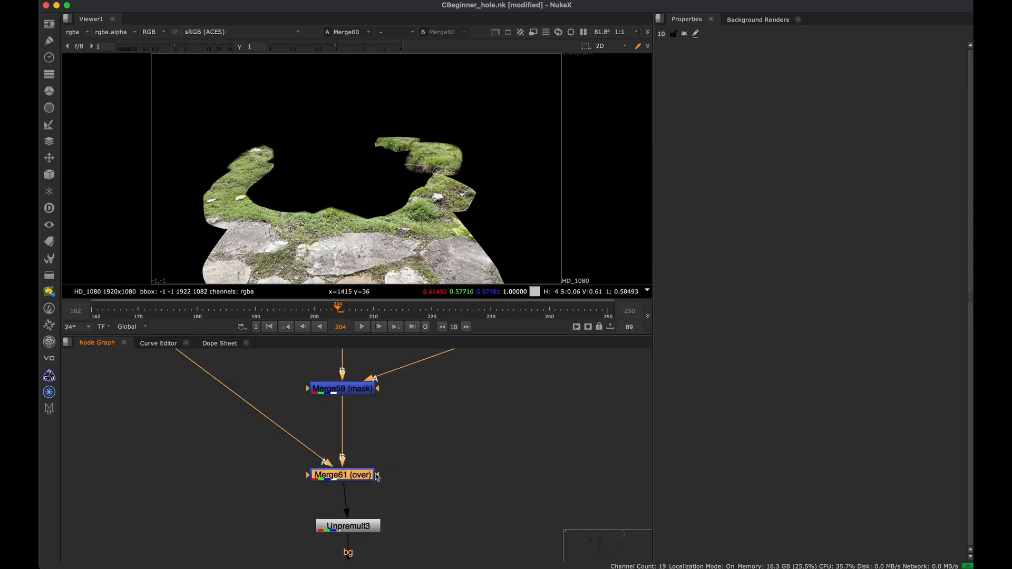
click(343, 474)
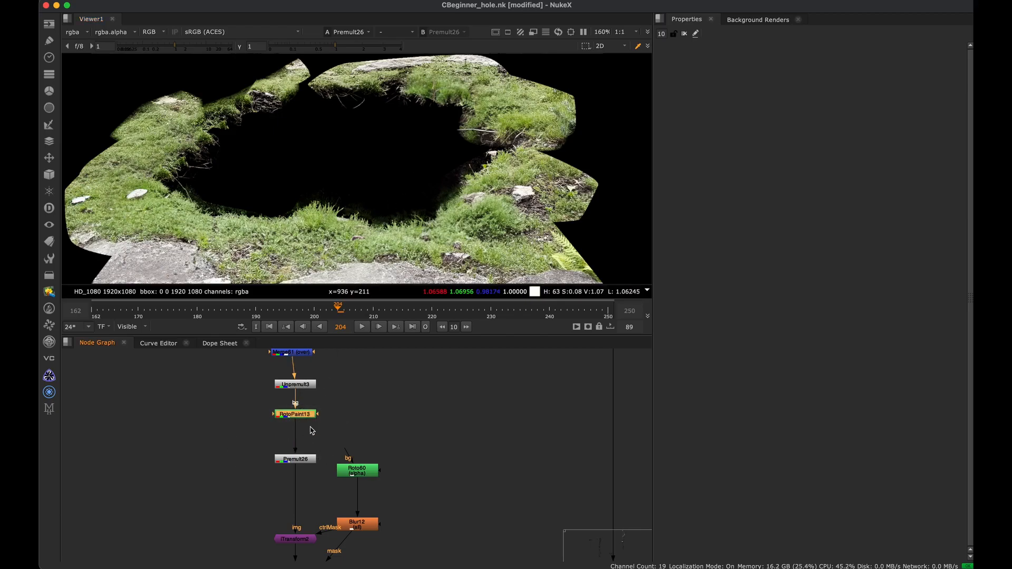
Show RotoPaint13's clone strokes, then view Keymix10 on the grassy rim edge
click(295, 414)
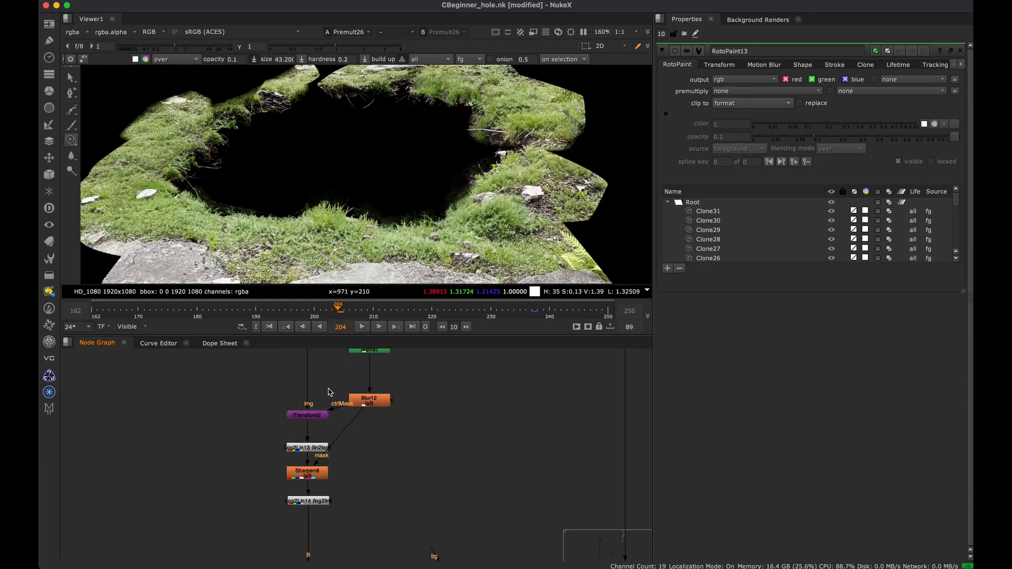
click(307, 413)
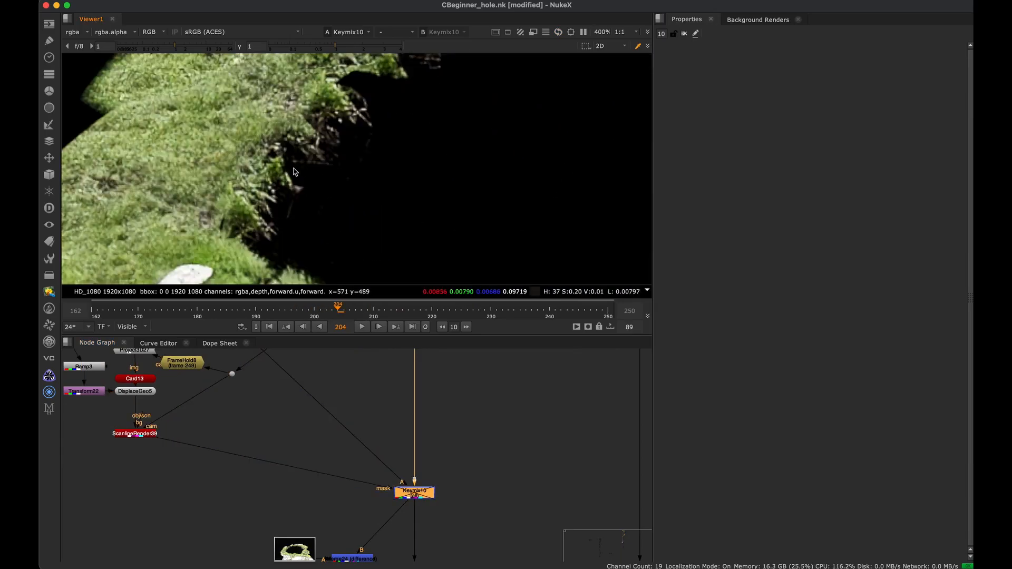
mouse_move(323, 189)
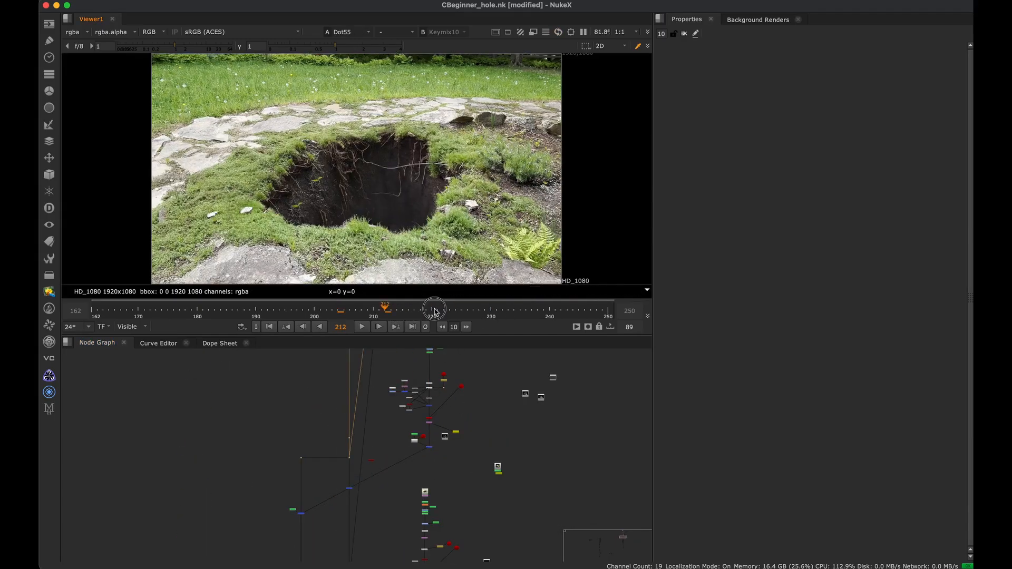
Step through frames of the final hole composite
drag(432, 309, 338, 309)
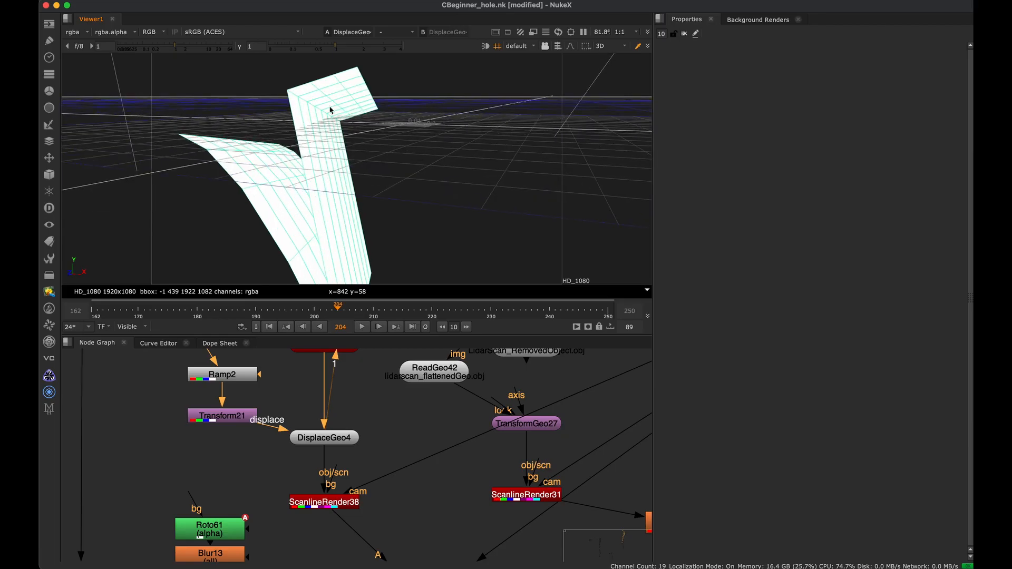
drag(329, 110, 358, 162)
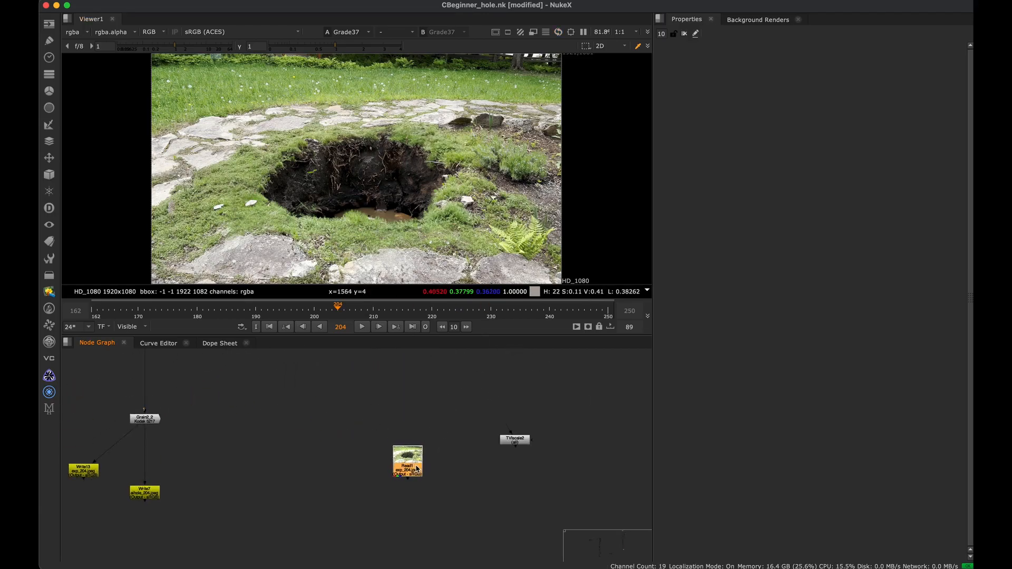
Connect Read1's rendered composite to the Viewer
click(407, 462)
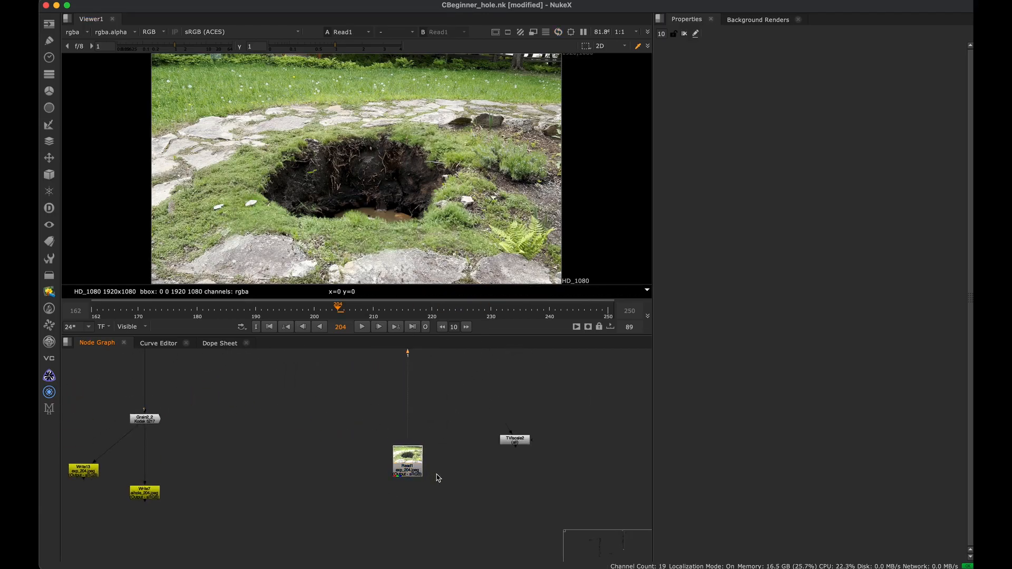
Play back the rendered Read1 hole-in-ground composite in the Viewer at 24 fps
click(361, 327)
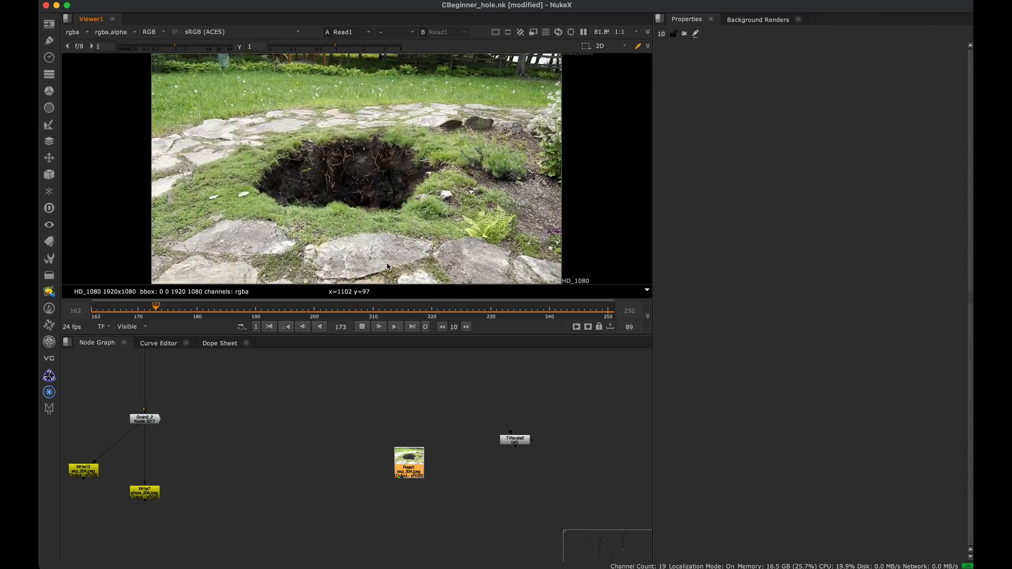
drag(156, 306, 438, 306)
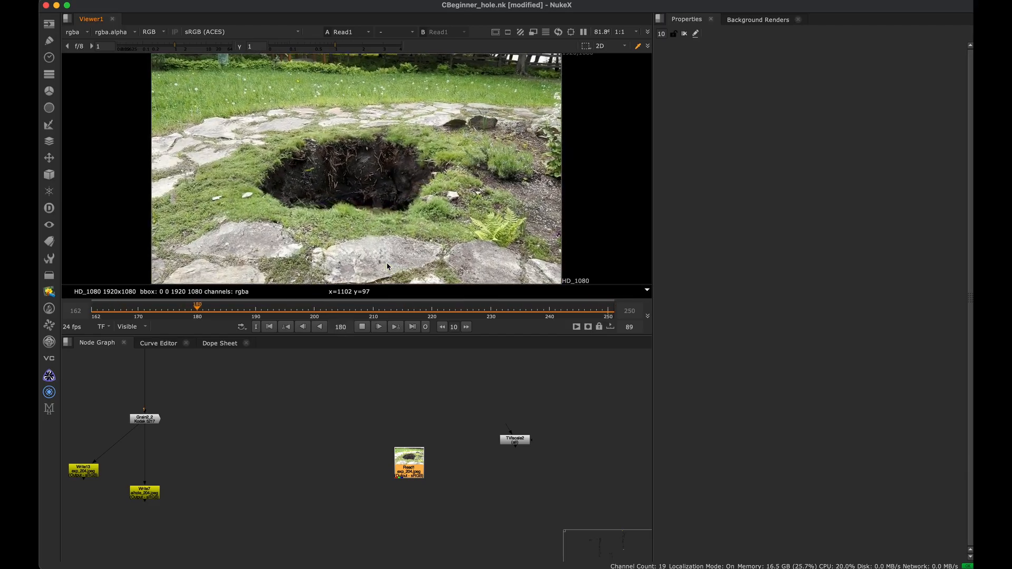
drag(197, 306, 479, 306)
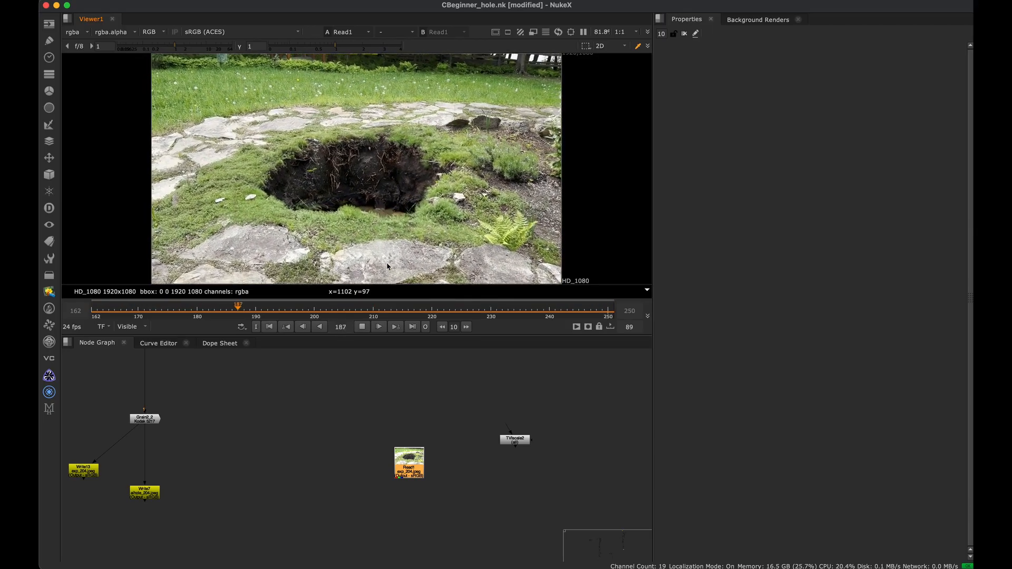
drag(237, 307, 520, 307)
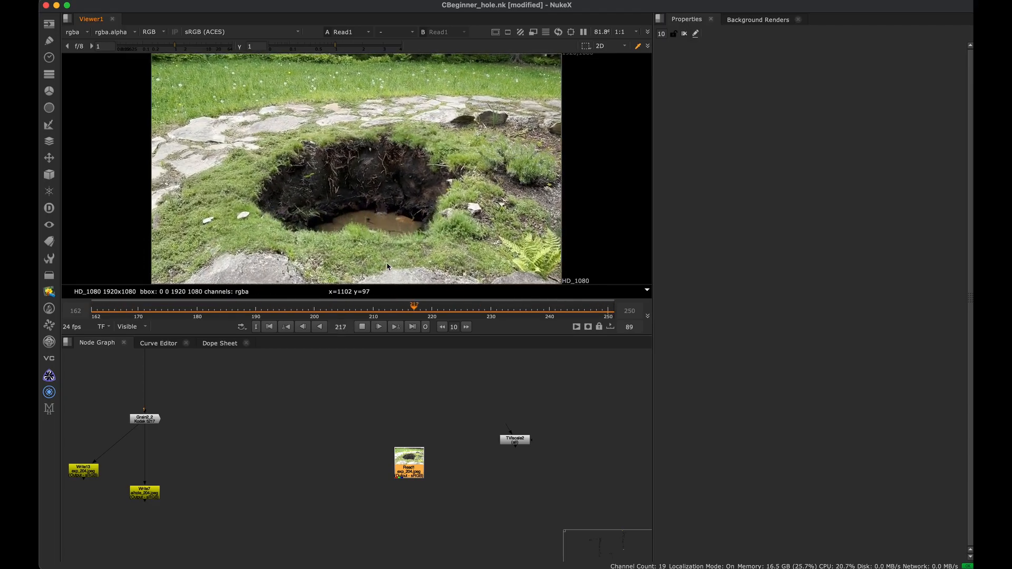
drag(414, 304, 174, 305)
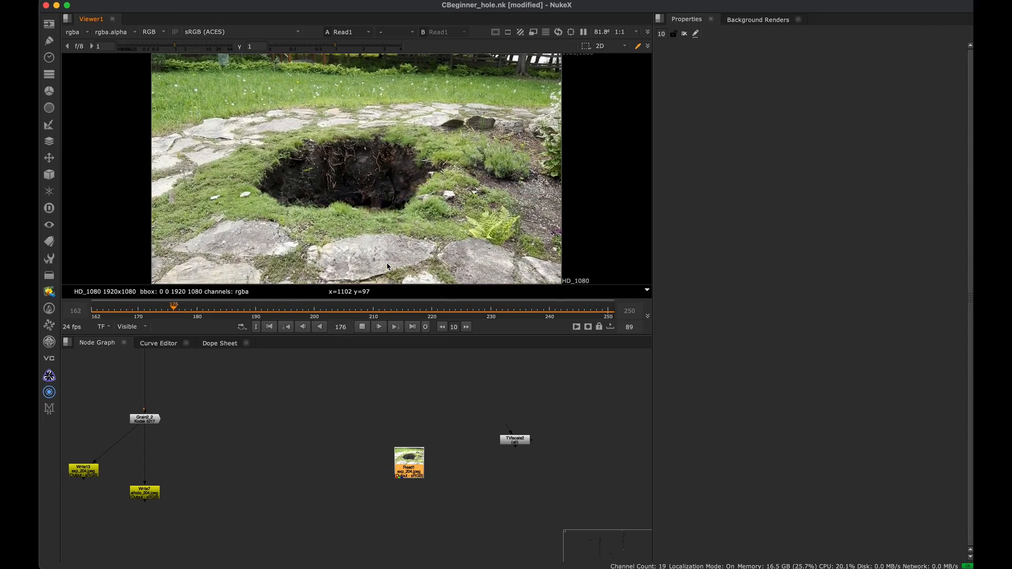